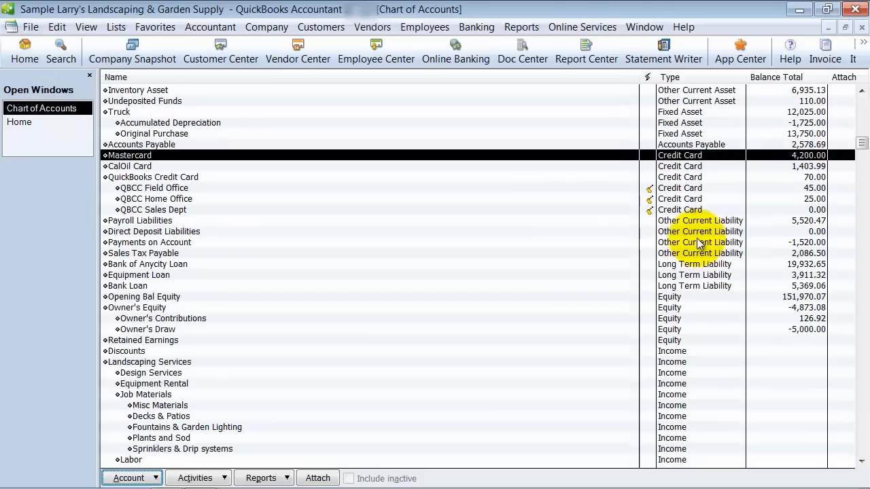
mouse_move(182, 155)
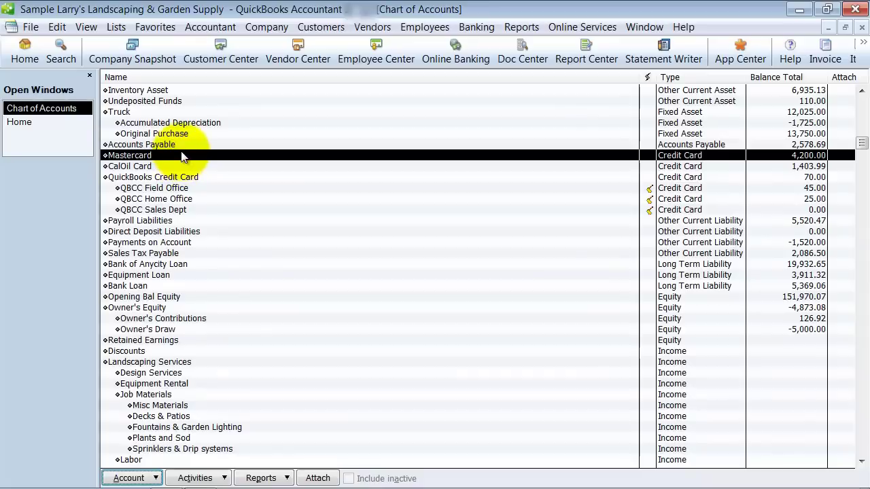
Step: Open the Mastercard account register from the Chart of Accounts
double_click(129, 155)
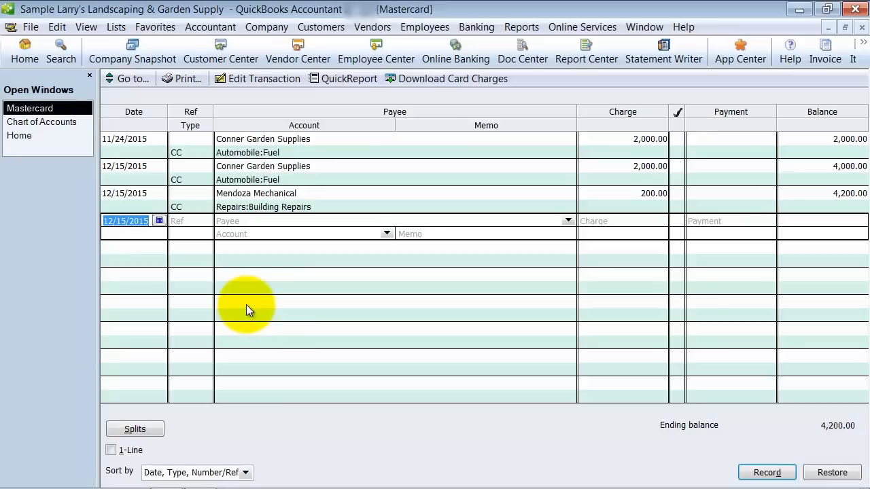
mouse_move(245, 307)
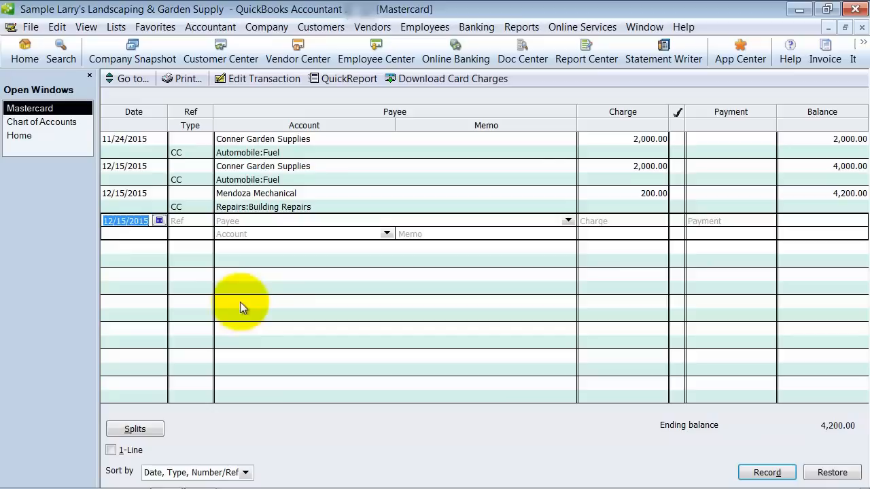
Step: Bring up the Vendor Center to review the active vendor list
left_click(297, 51)
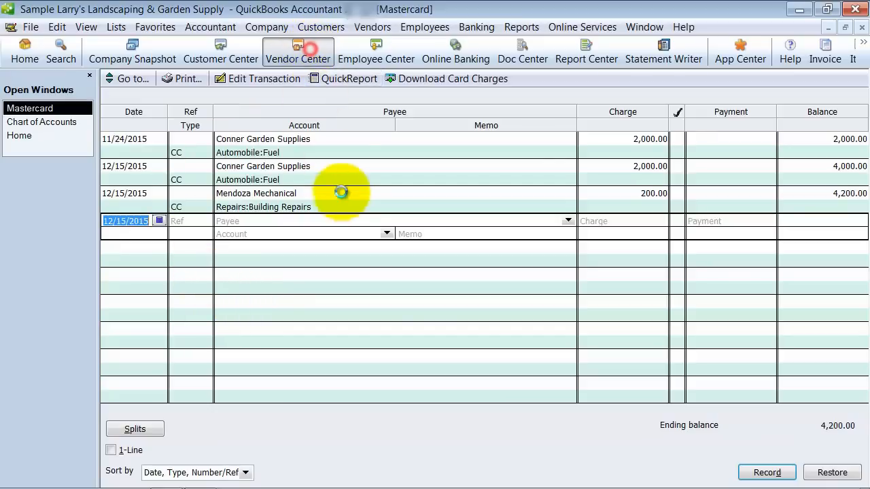
left_click(297, 51)
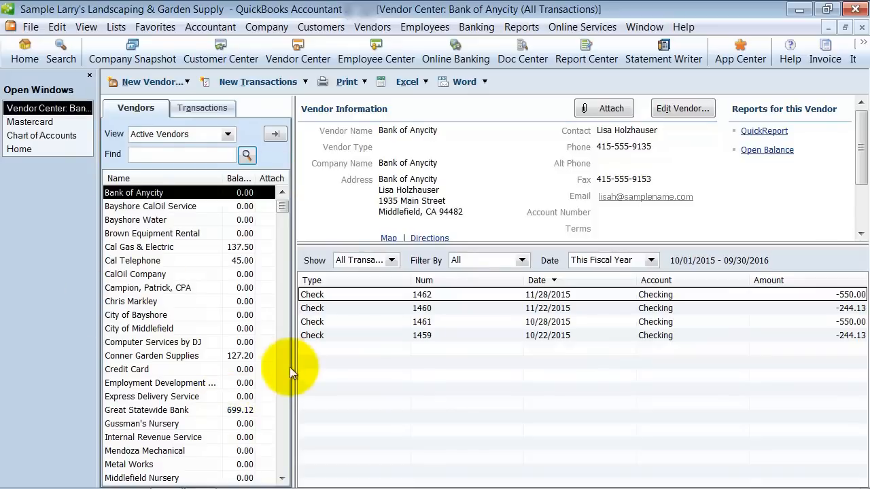
mouse_move(190, 260)
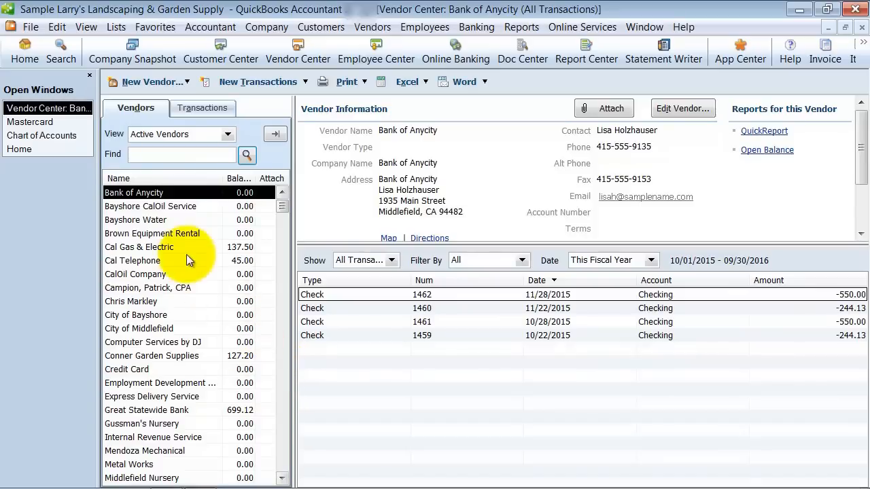
mouse_move(180, 252)
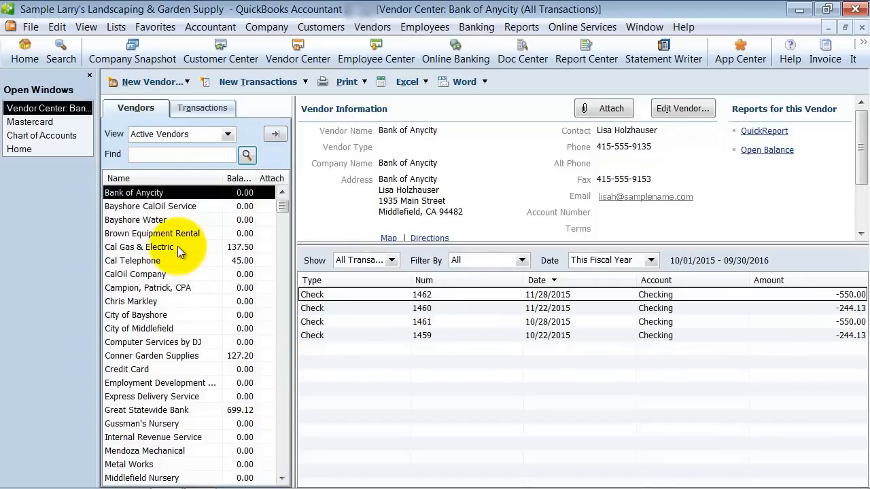
mouse_move(187, 294)
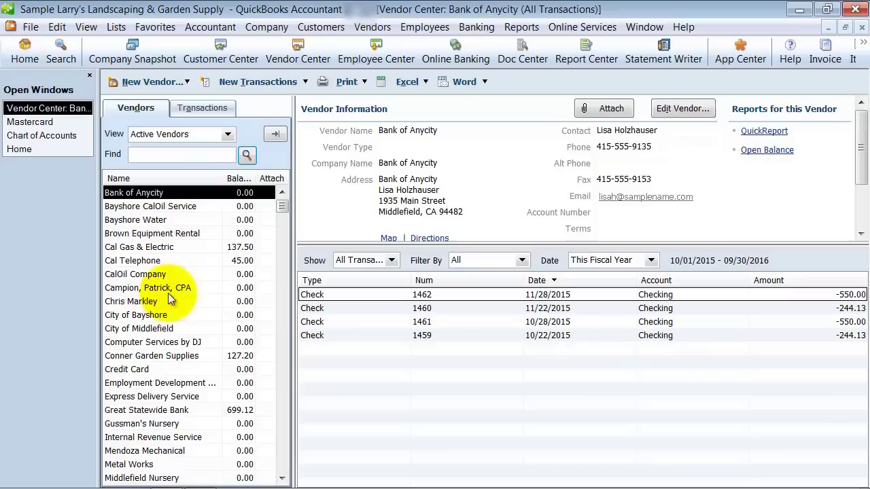
mouse_move(148, 451)
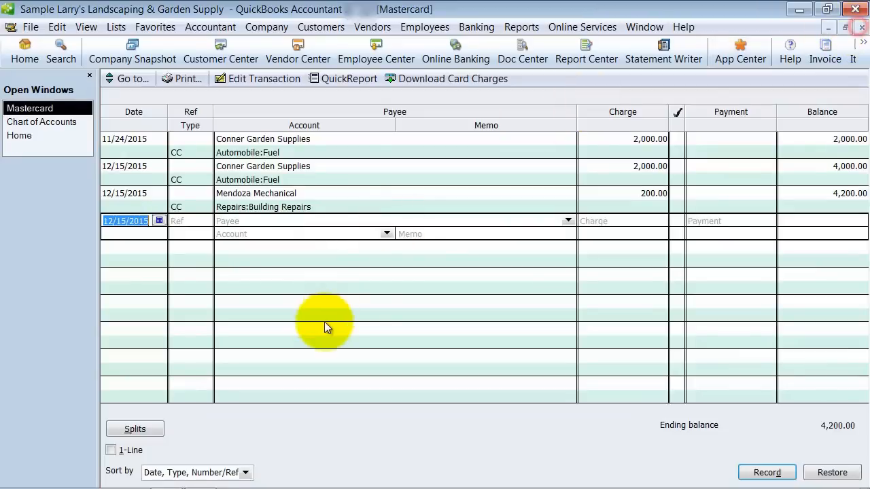
mouse_move(319, 321)
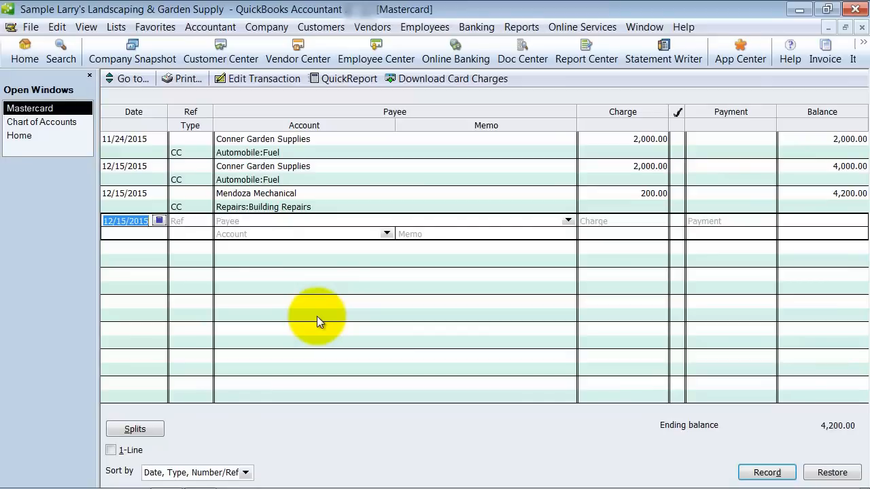
mouse_move(316, 324)
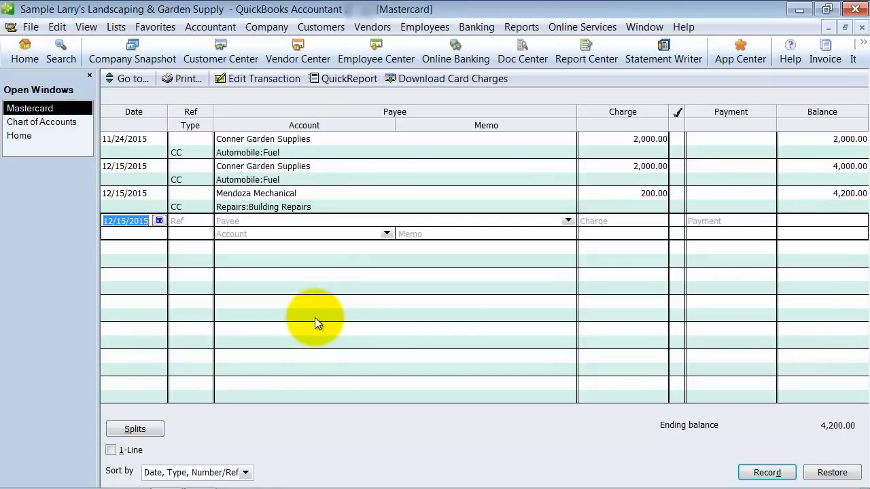
mouse_move(387, 263)
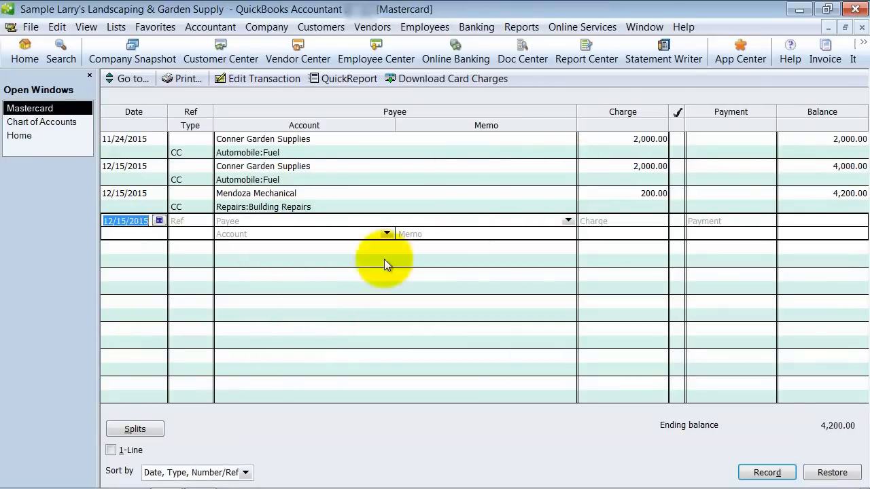
mouse_move(255, 77)
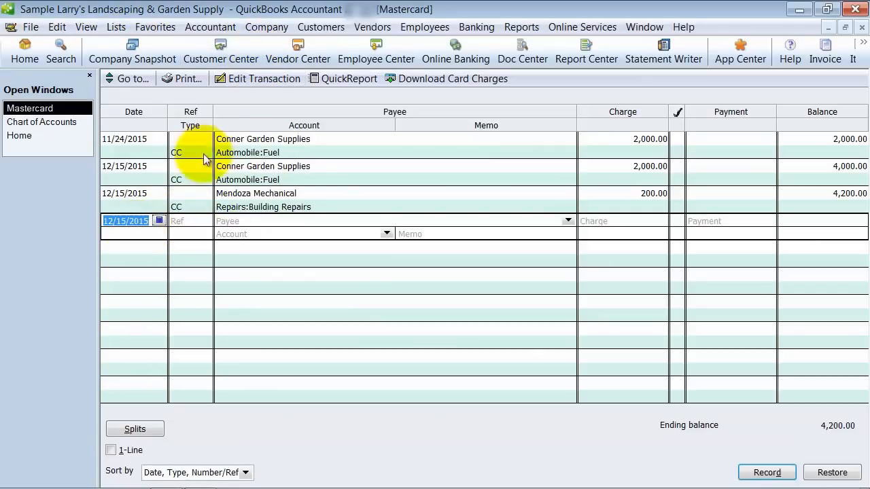
mouse_move(430, 355)
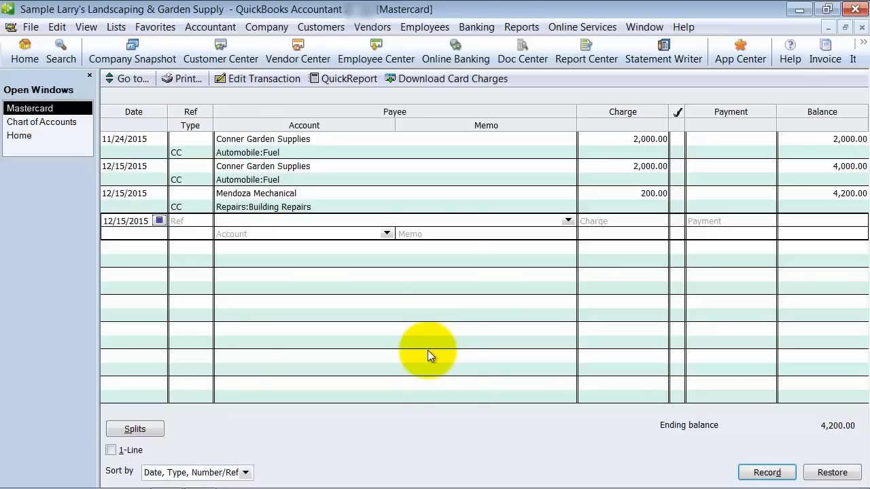
Step: Quick-add Restaurant as a vendor and enter a 55.24 charge to Meals
type("Restaurant")
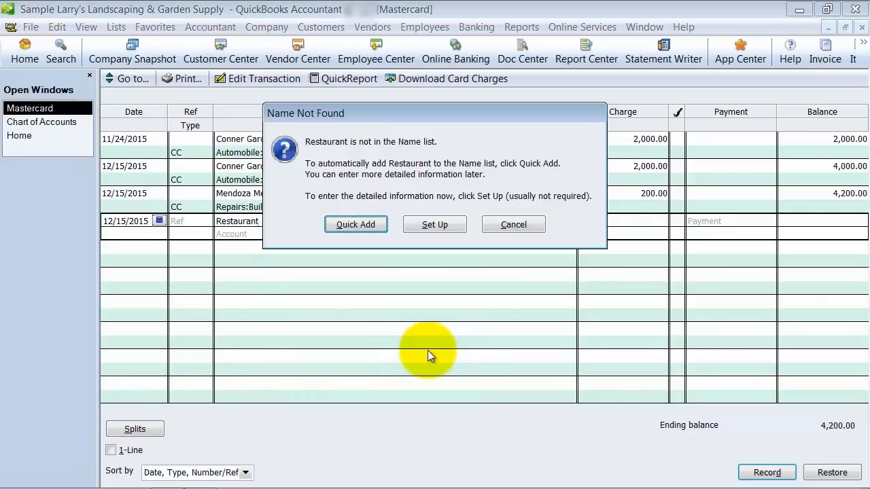
left_click(356, 224)
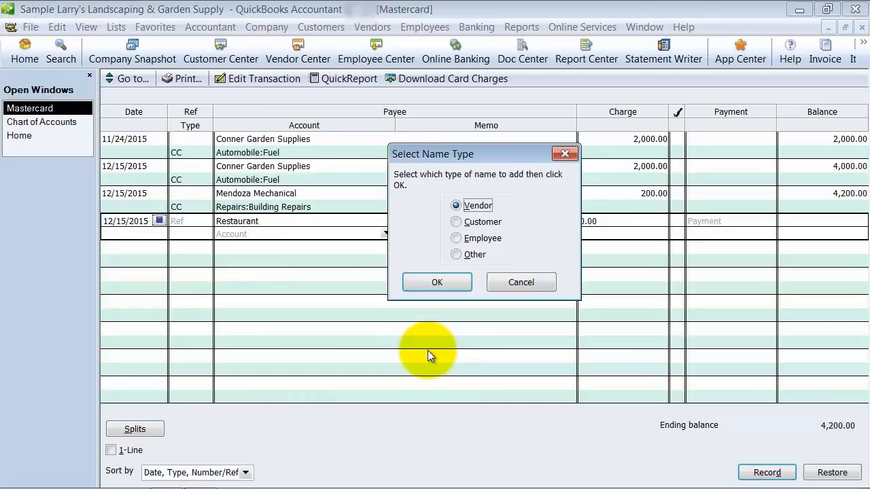
left_click(438, 281)
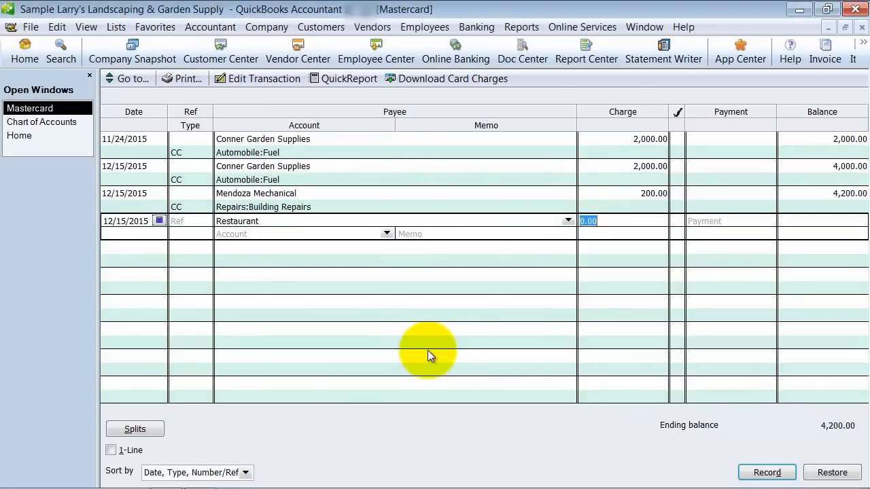
type("55.24")
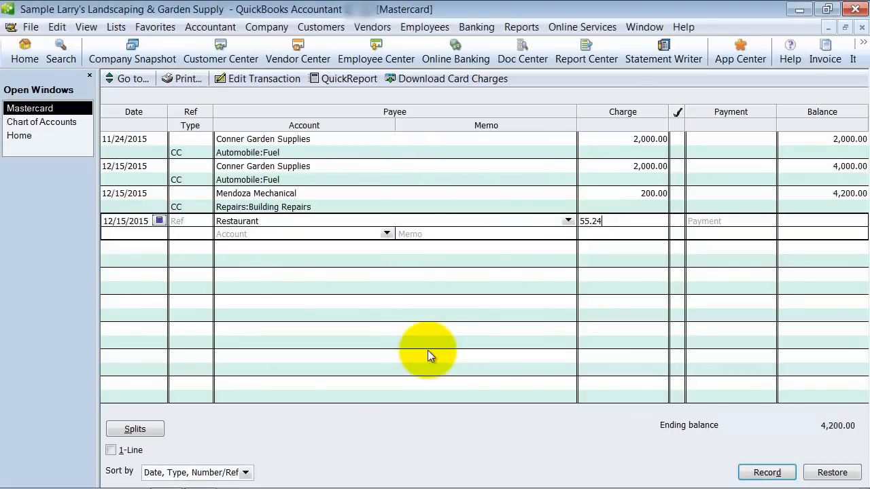
left_click(386, 233)
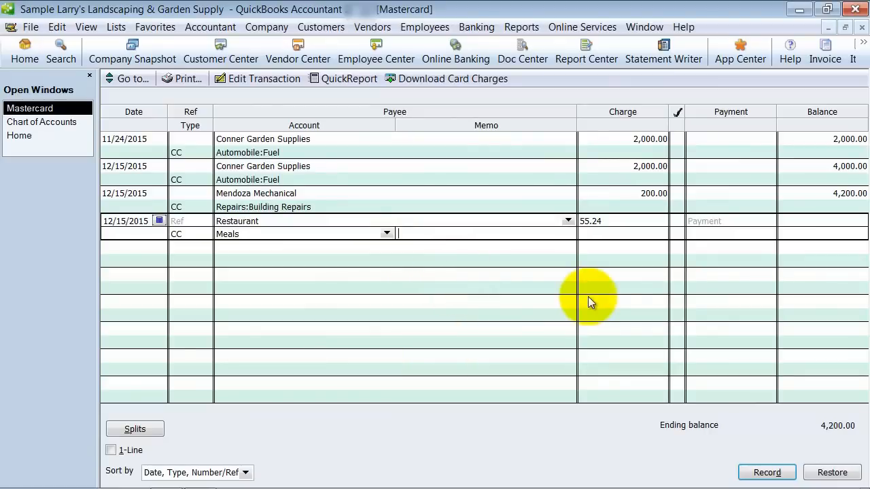
Step: Add the memo Salt Lick BBQ and record the Restaurant charge
type("S")
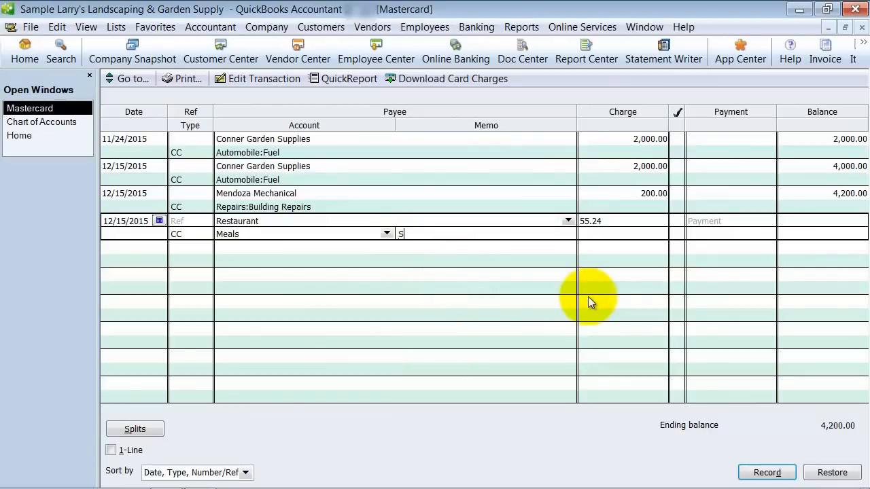
type("alt Lick BBQ")
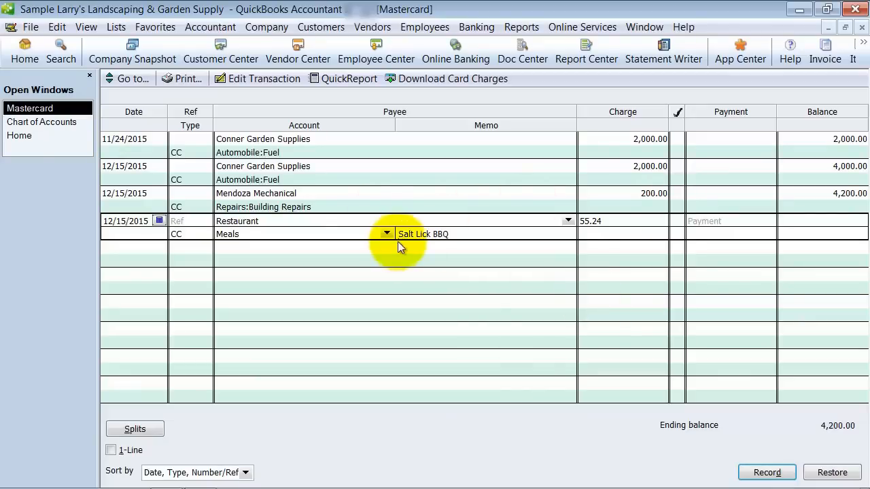
left_click(772, 473)
type("13.24")
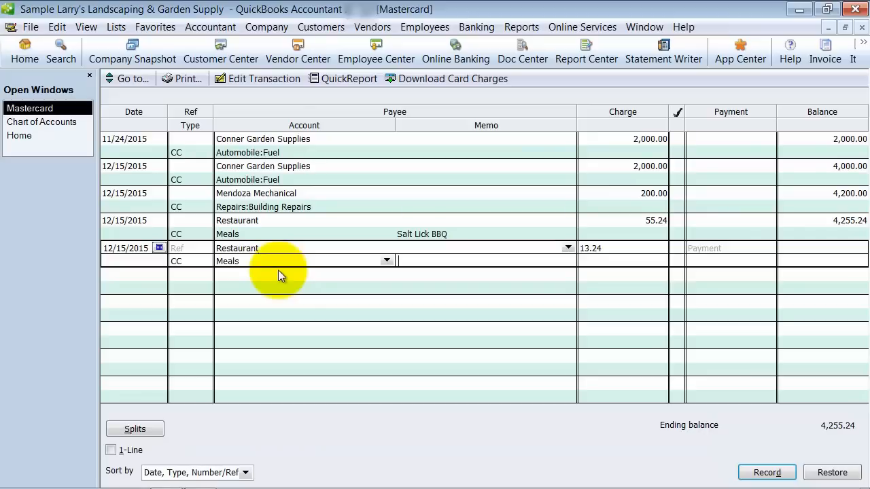
Step: Enter a 13.24 Restaurant charge to Meals with the memo The Sandwich Stop
type("The Sandwich Stop")
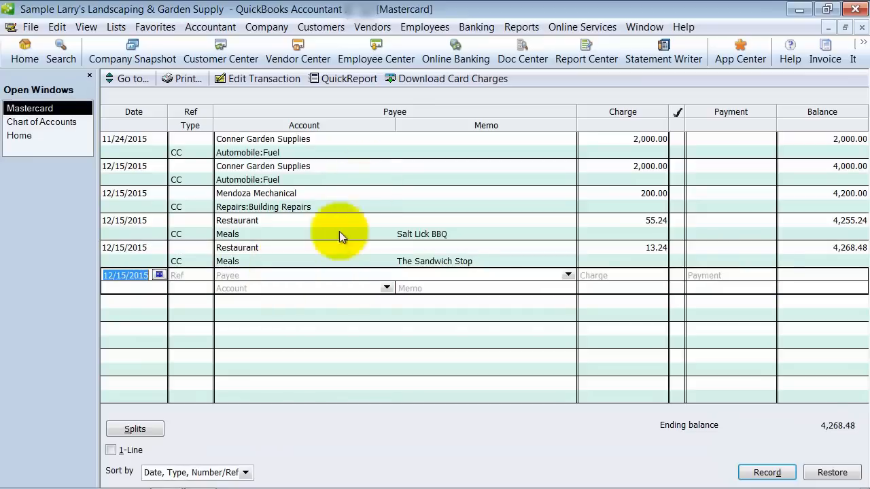
mouse_move(305, 88)
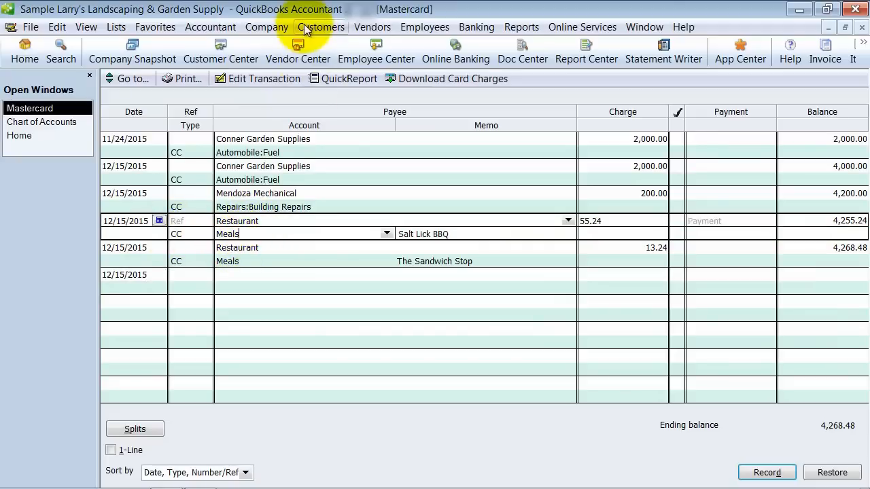
mouse_move(299, 52)
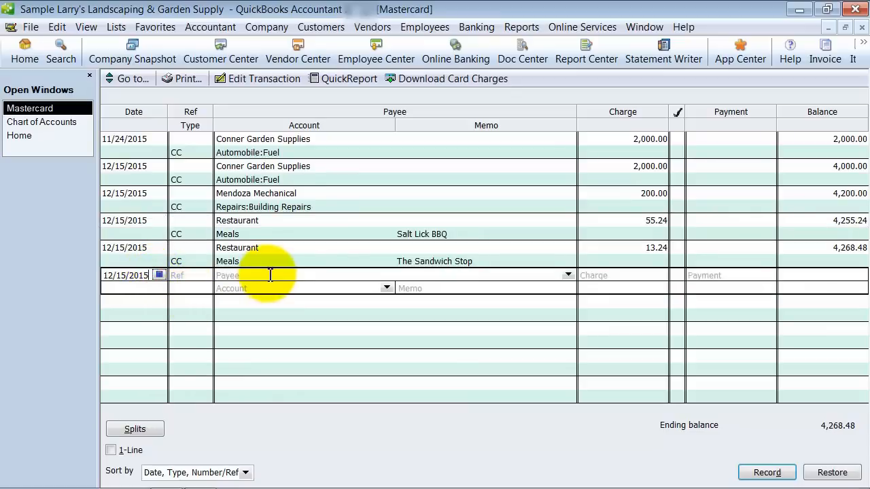
Step: Enter a 5.06 Airports charge assigned to the Meals account
type("Airports")
left_click(622, 274)
type("5.06")
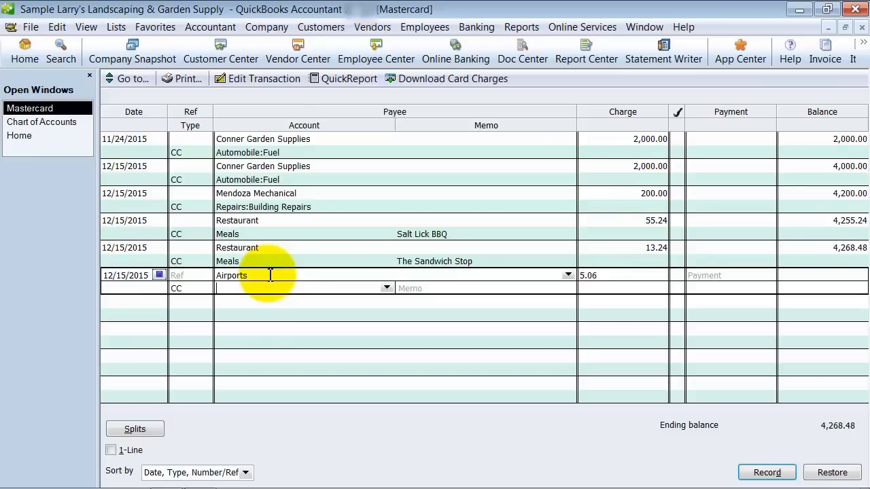
type("Meals")
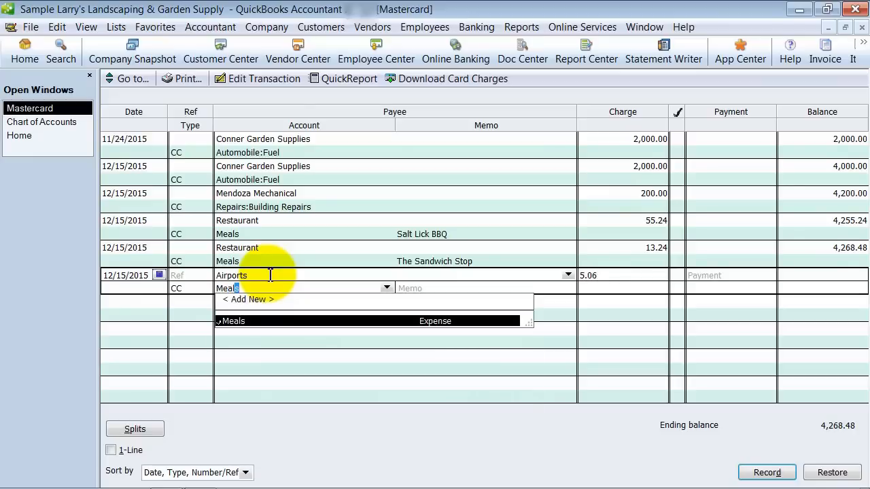
left_click(234, 321)
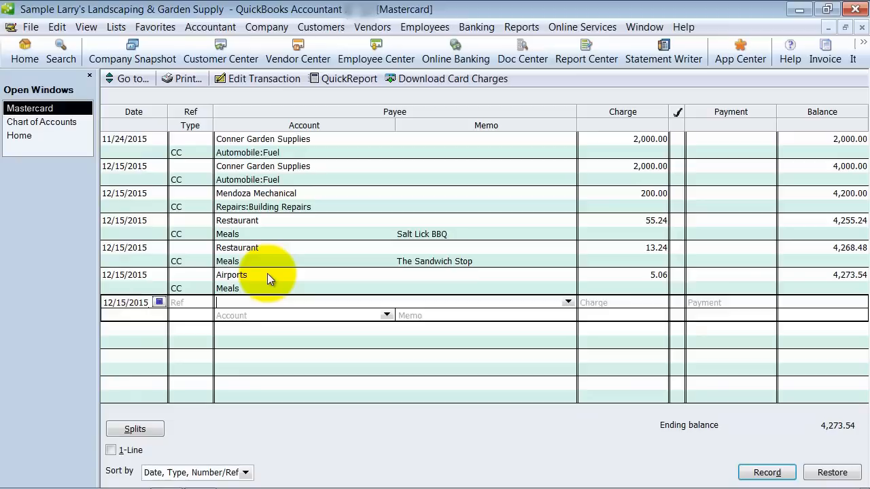
Step: Add Gas as a new vendor and record a 32.05 charge to Automobile:Fuel
type("Gas")
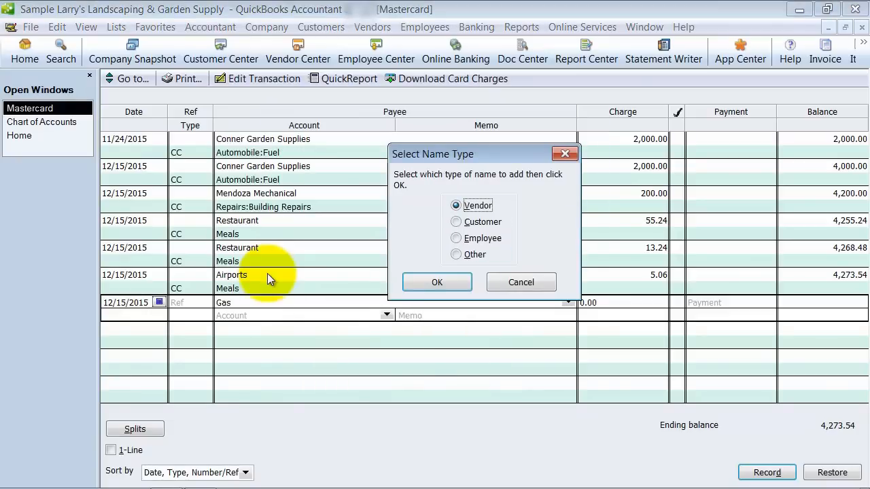
left_click(436, 281)
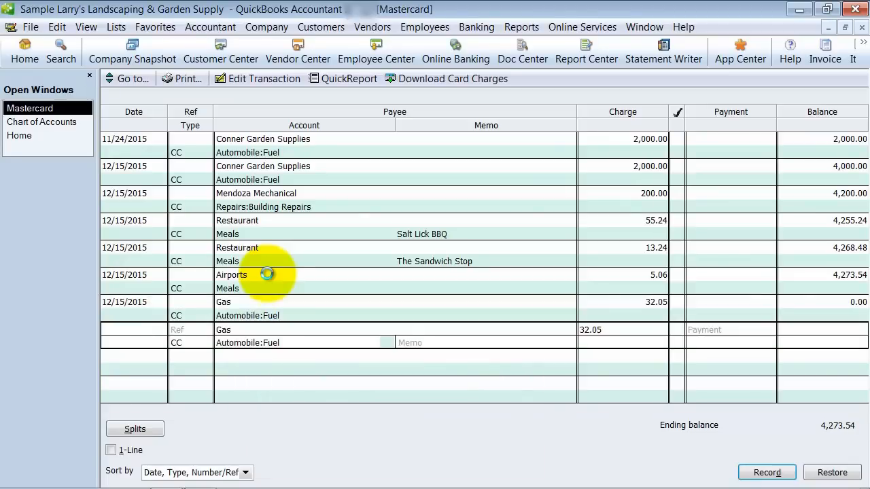
left_click(769, 472)
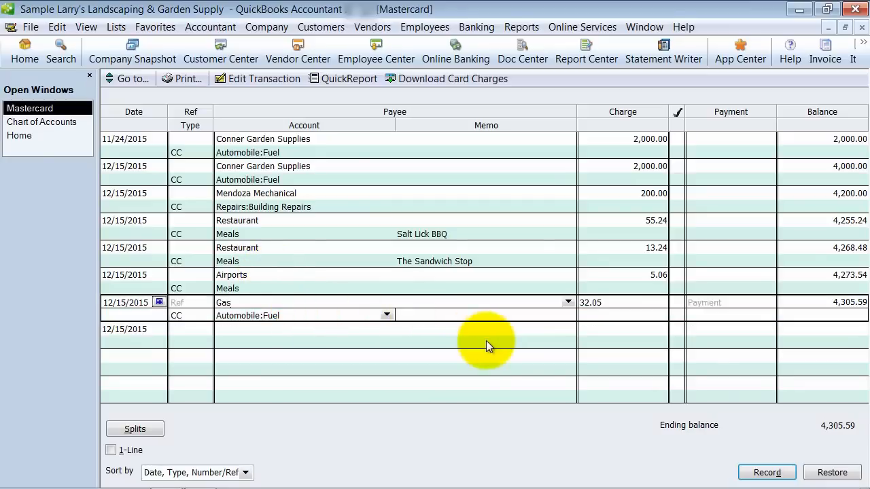
Step: Add the memo Chevron to the Gas charge and answer the Recording Transaction prompt
type("Chevron")
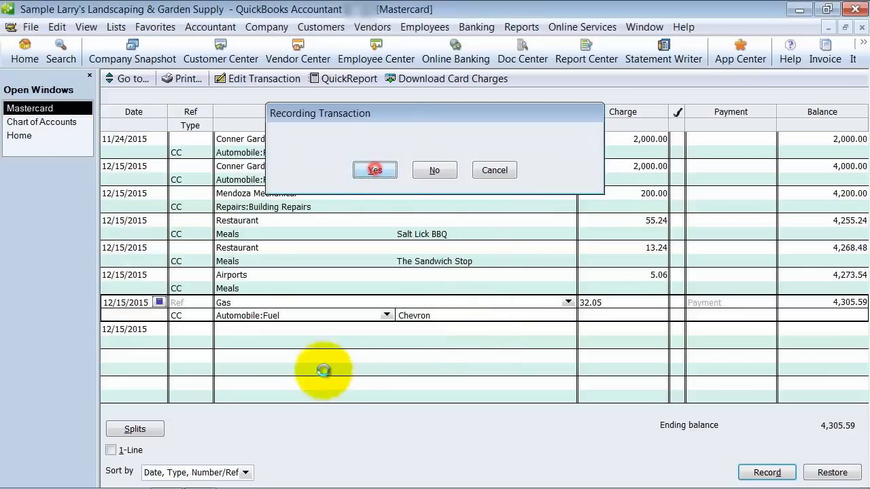
left_click(375, 170)
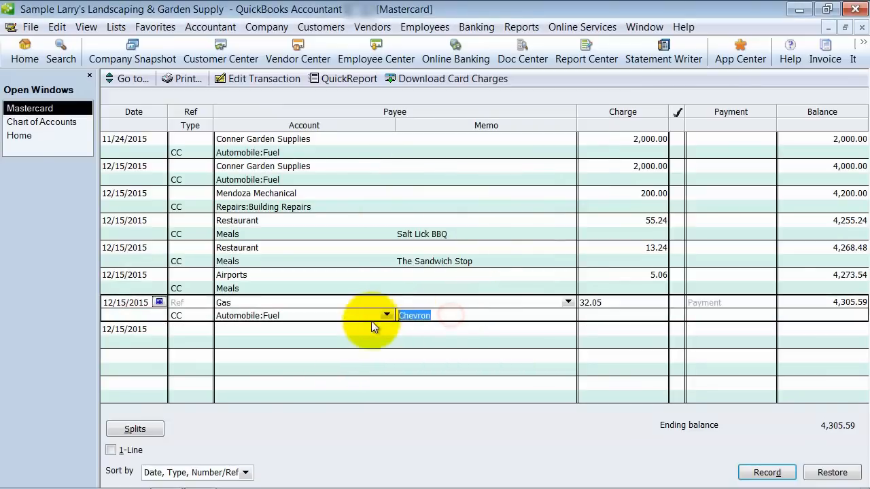
mouse_move(484, 313)
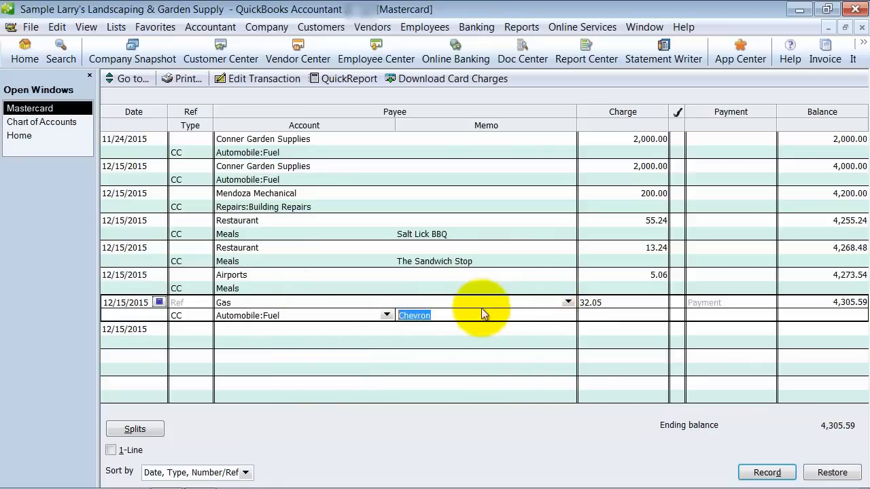
mouse_move(405, 210)
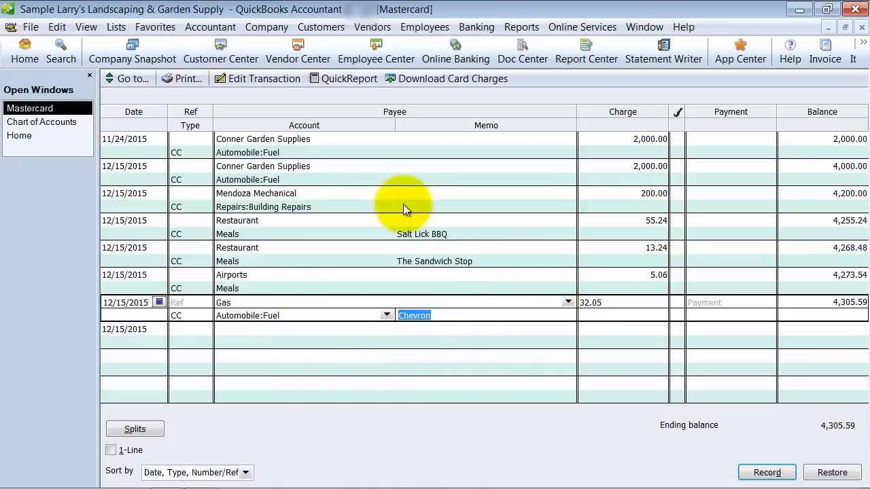